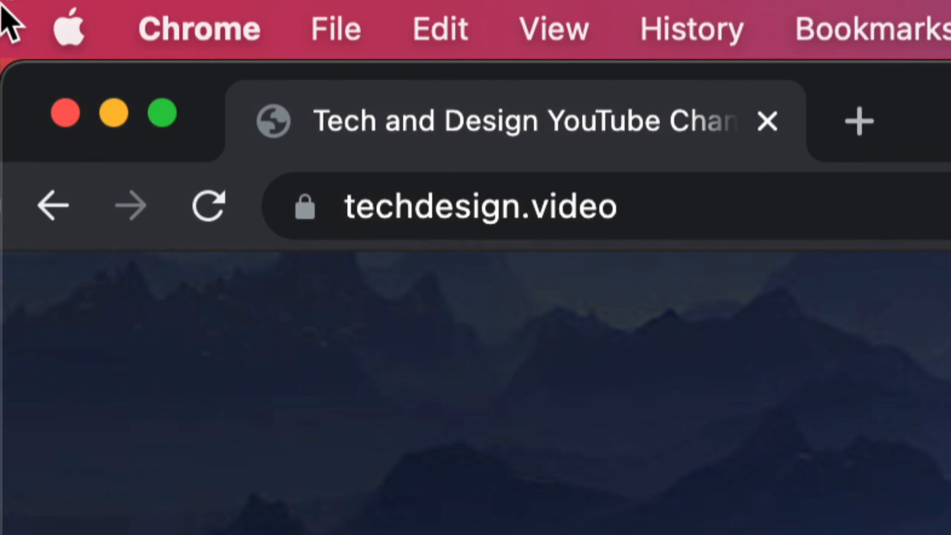
Open the Apple menu to view the System Preferences and App Store update badges.
left_click(67, 29)
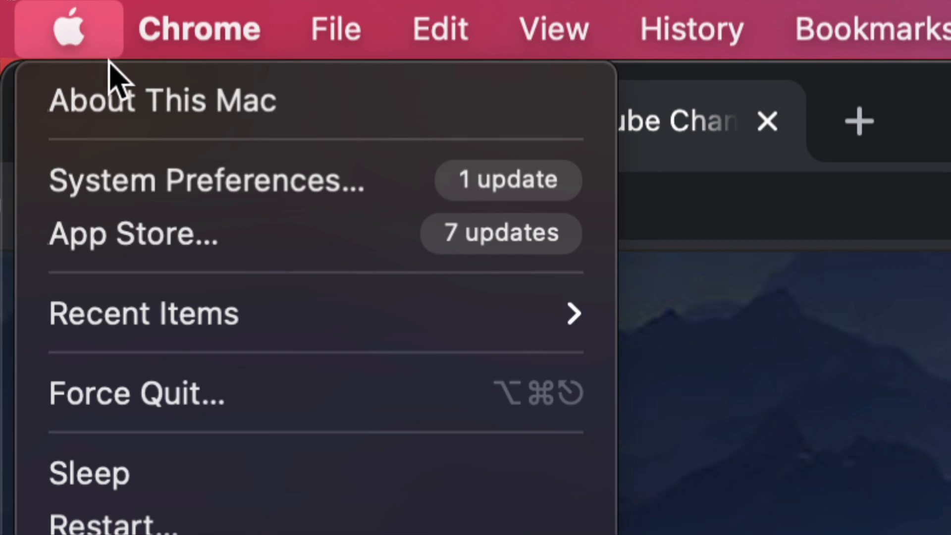
mouse_move(133, 233)
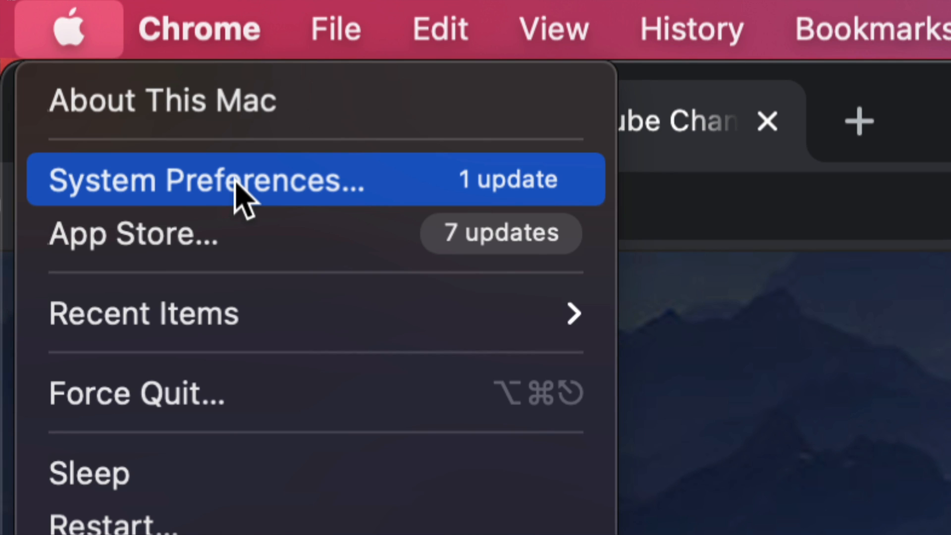
mouse_move(515, 234)
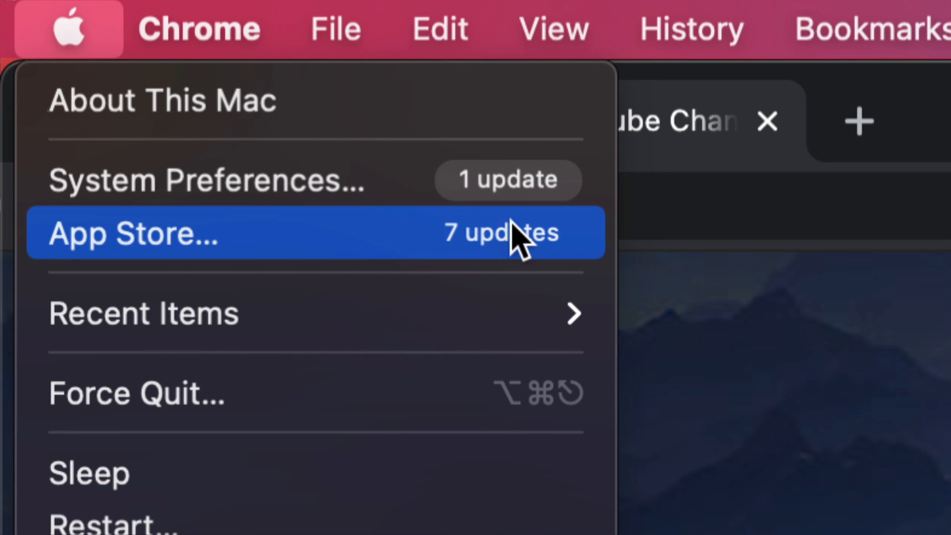
mouse_move(218, 261)
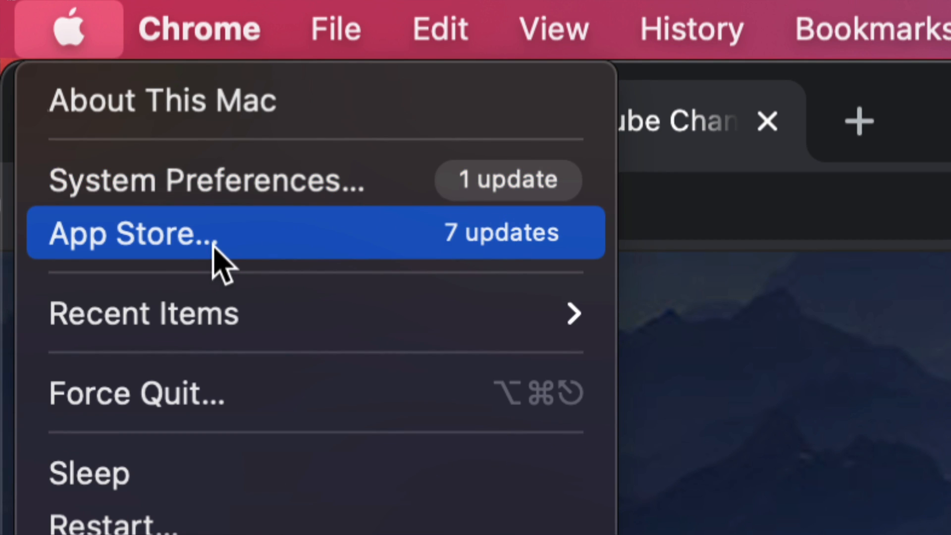
mouse_move(413, 195)
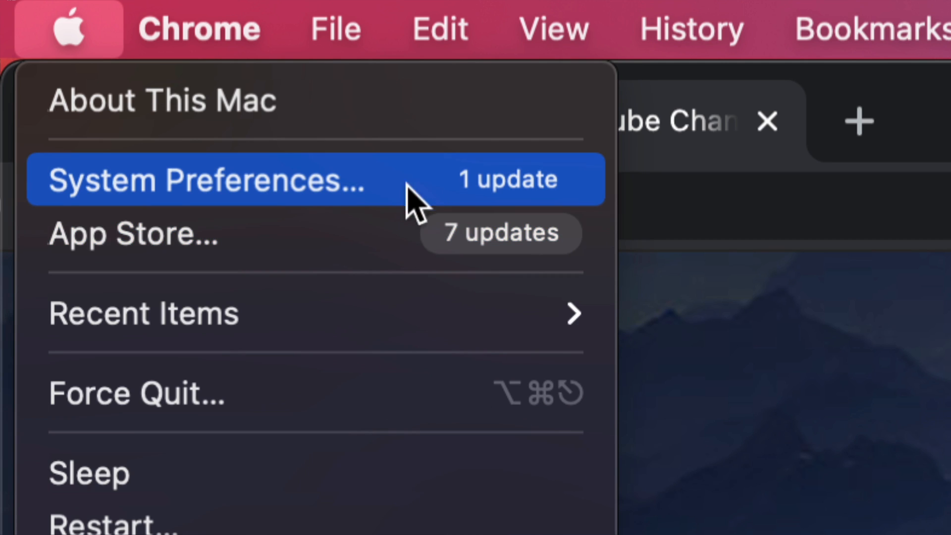
mouse_move(391, 200)
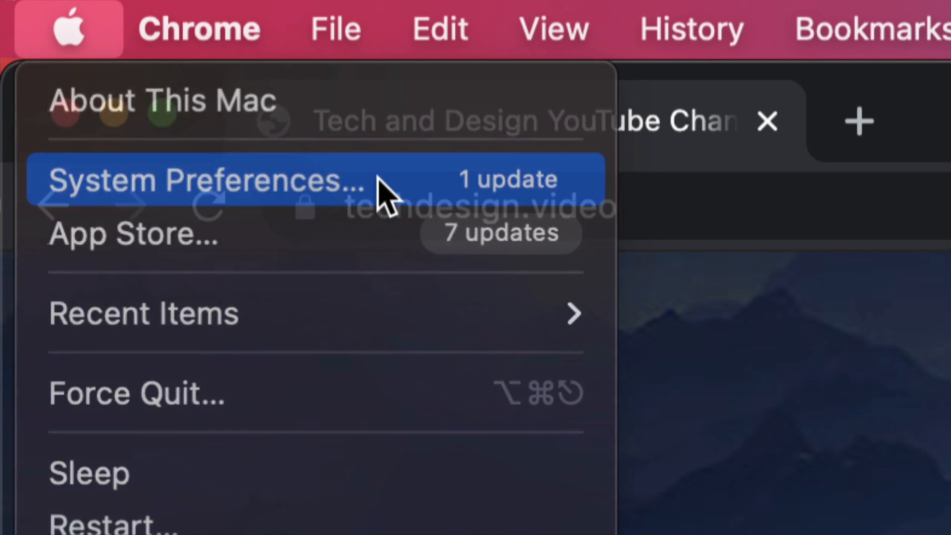
Open System Preferences and its Software Update pane showing the Safari 15.0 update.
left_click(206, 179)
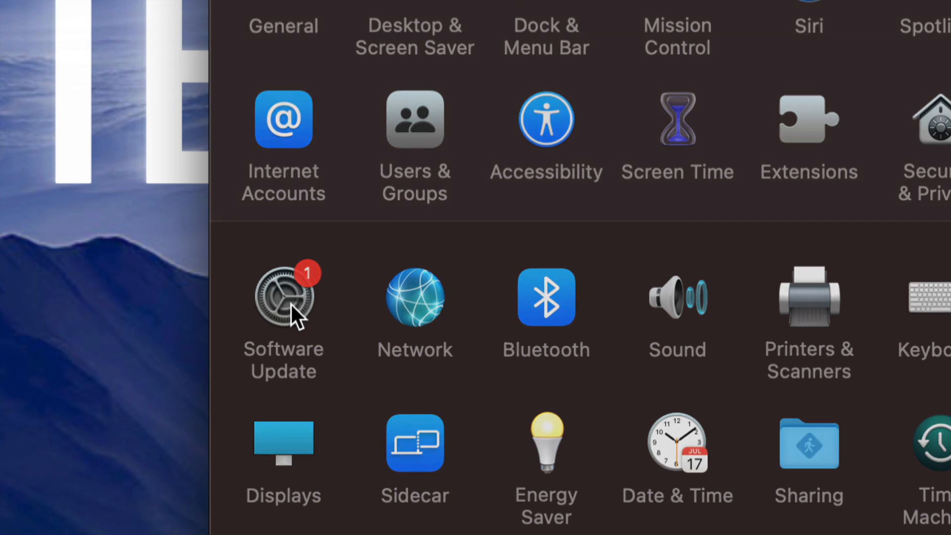
left_click(282, 298)
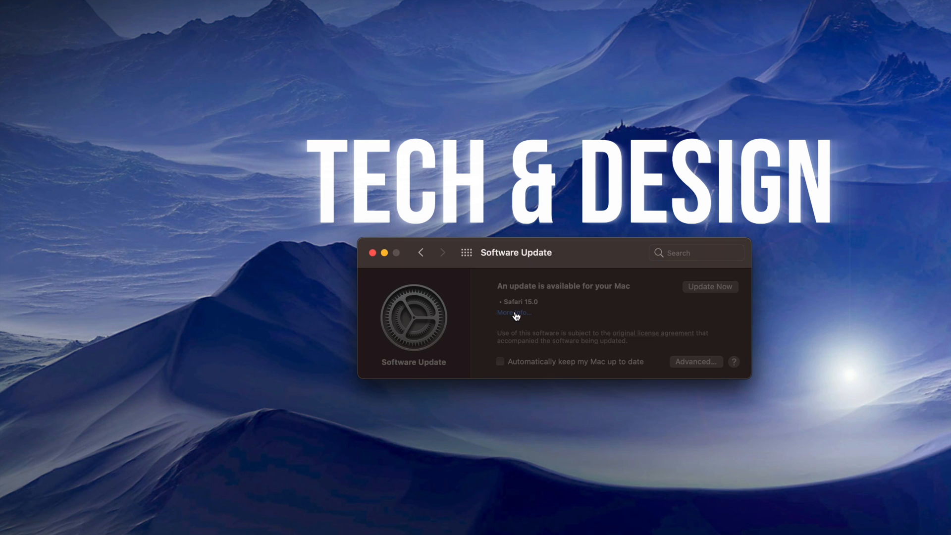
left_click(512, 312)
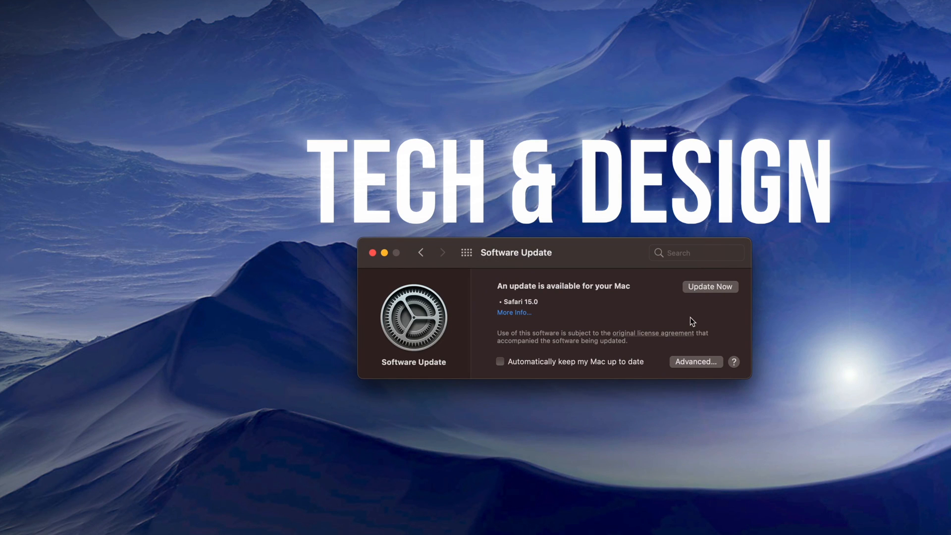
mouse_move(726, 278)
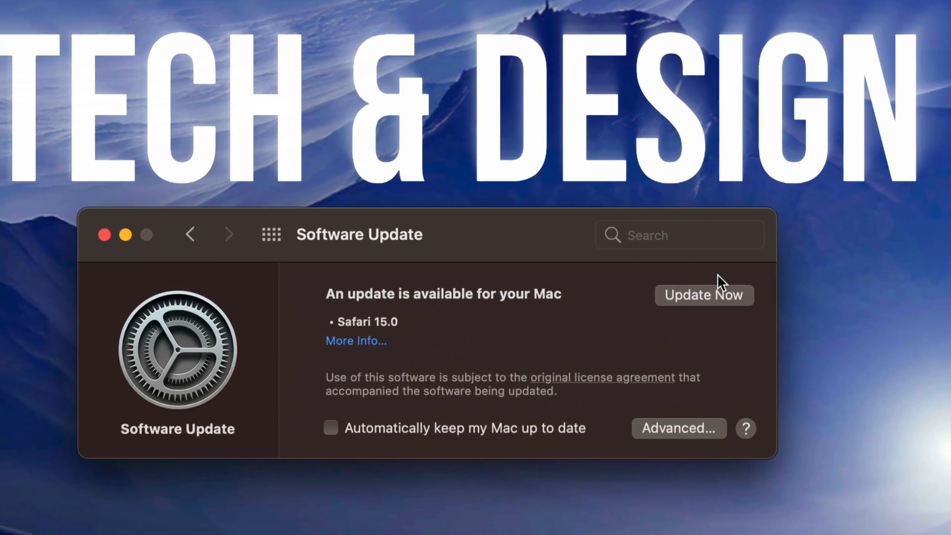
Install the Safari 15.0 update until macOS Big Sur 11.6 reports up to date.
left_click(703, 295)
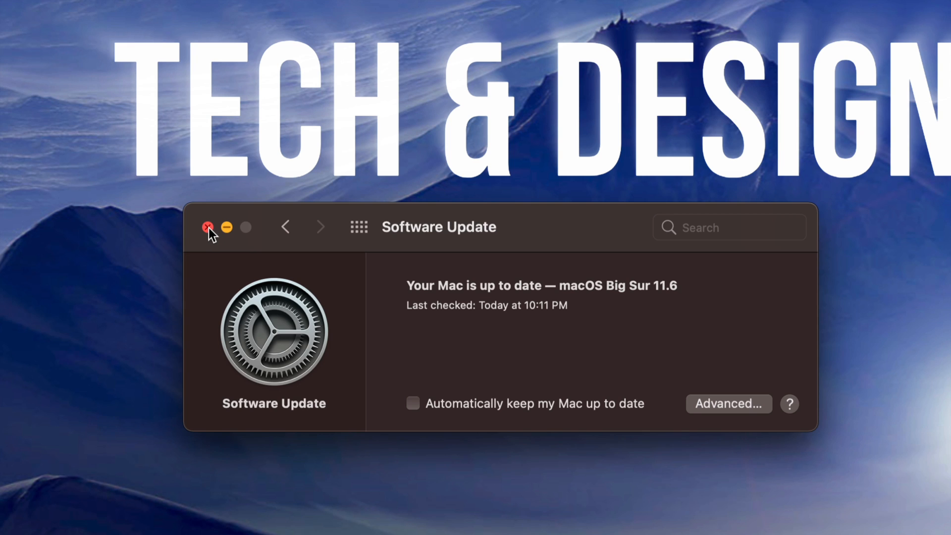
Close the Software Update window, returning to the Tech & Design site in Chrome.
left_click(208, 226)
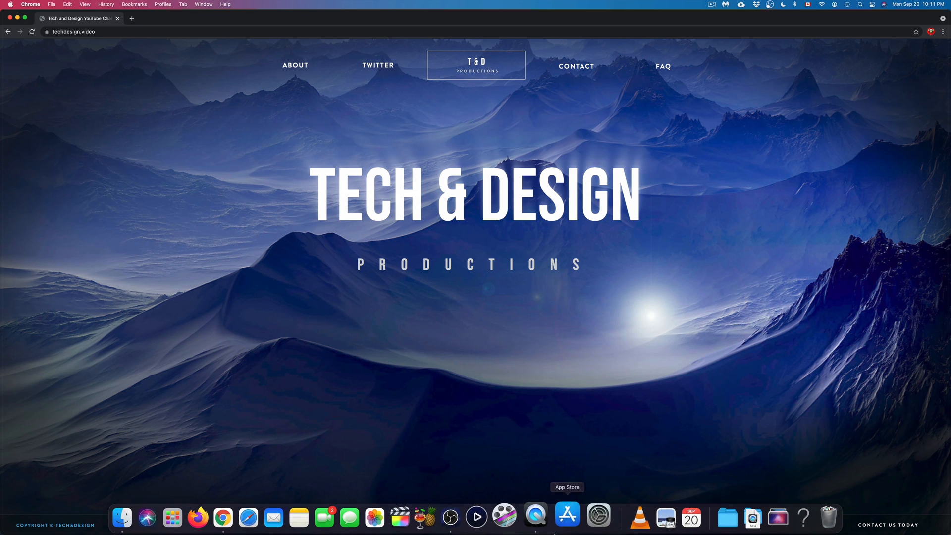
mouse_move(261, 516)
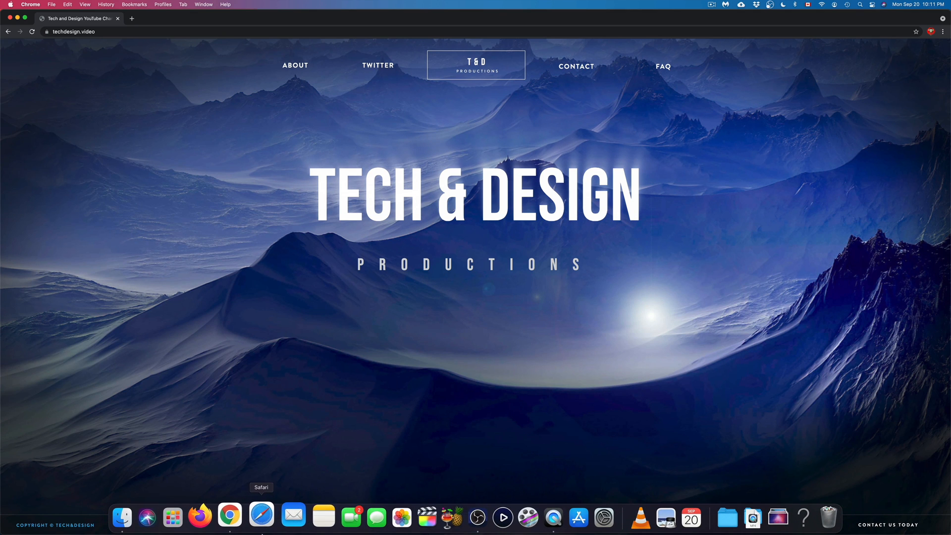